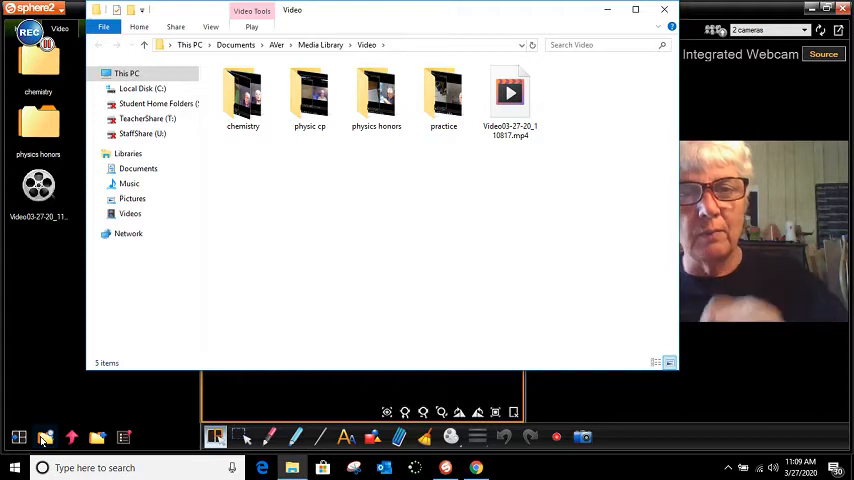
Step: Open physics honors, then its day 7 folder showing the four lesson videos
left_click(376, 95)
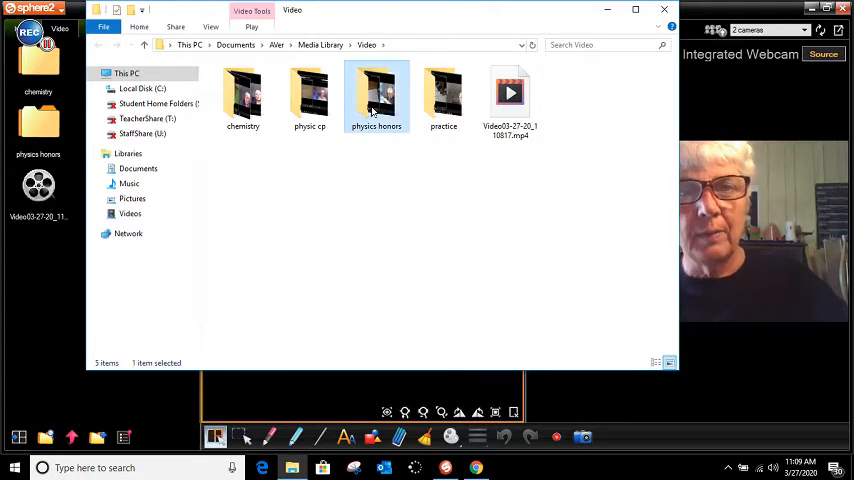
double_click(376, 95)
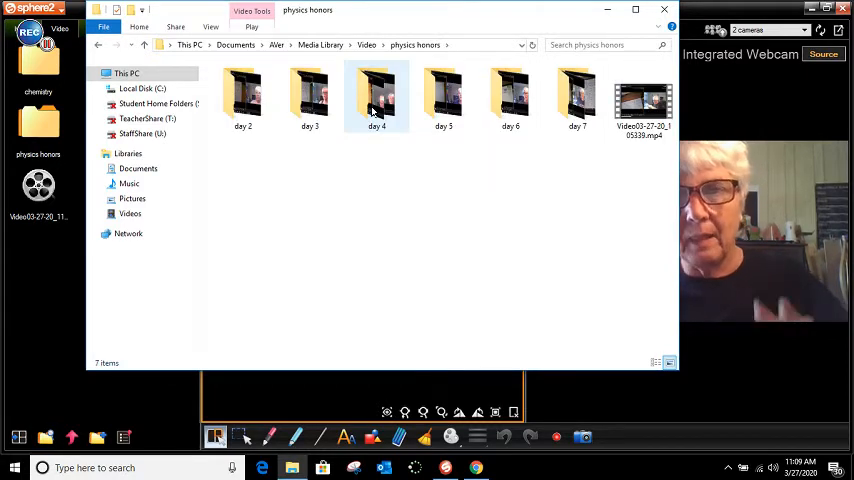
left_click(577, 95)
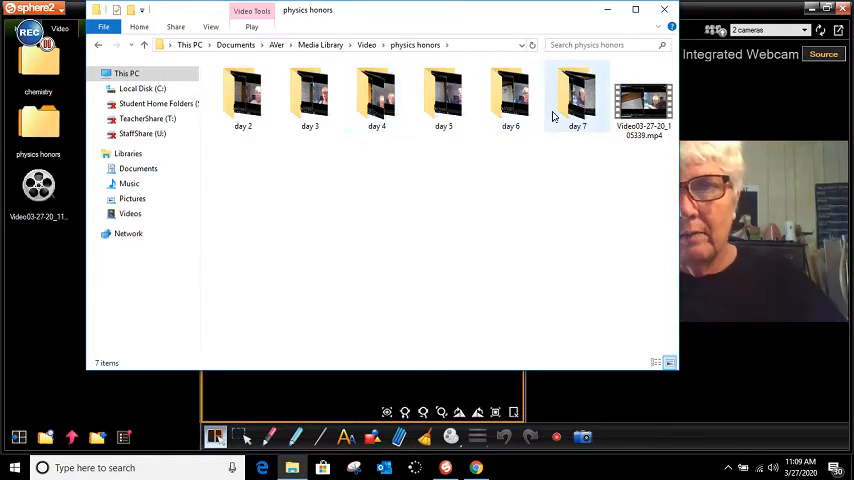
left_click(643, 100)
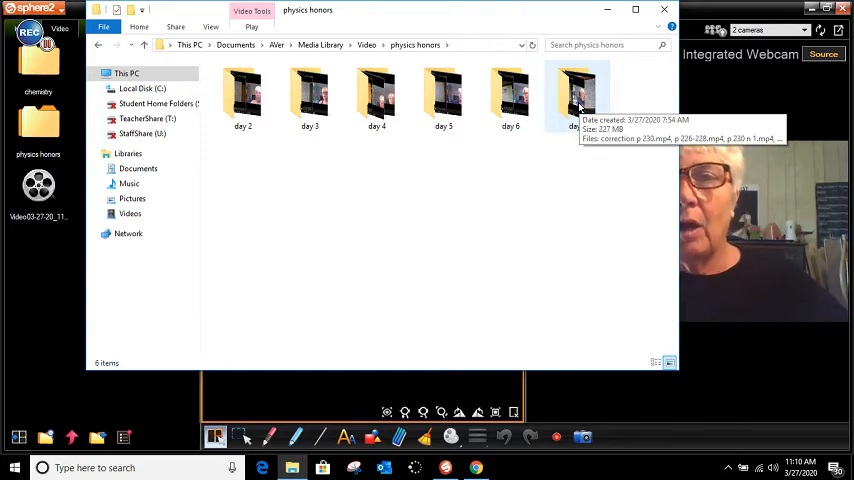
double_click(577, 90)
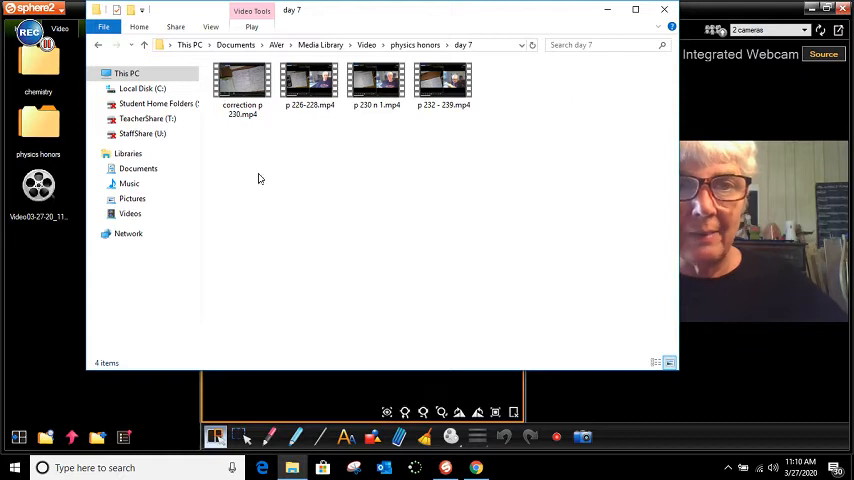
left_click(309, 82)
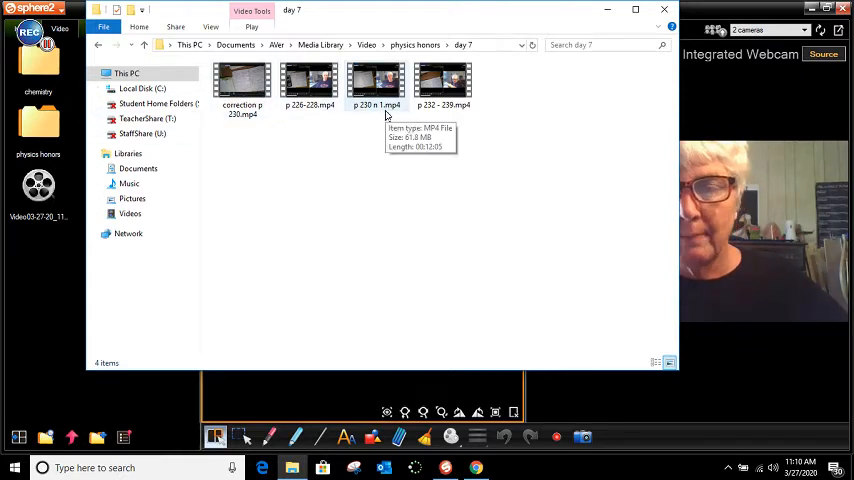
Step: Copy p 232 - 239.mp4 and open Local Disk 2019-2020 > physics honors > online week 2 > day 7
right_click(442, 82)
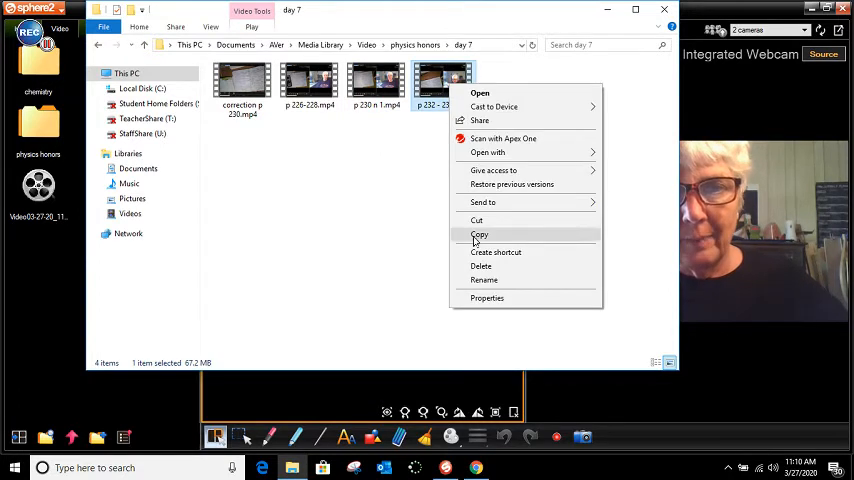
left_click(479, 234)
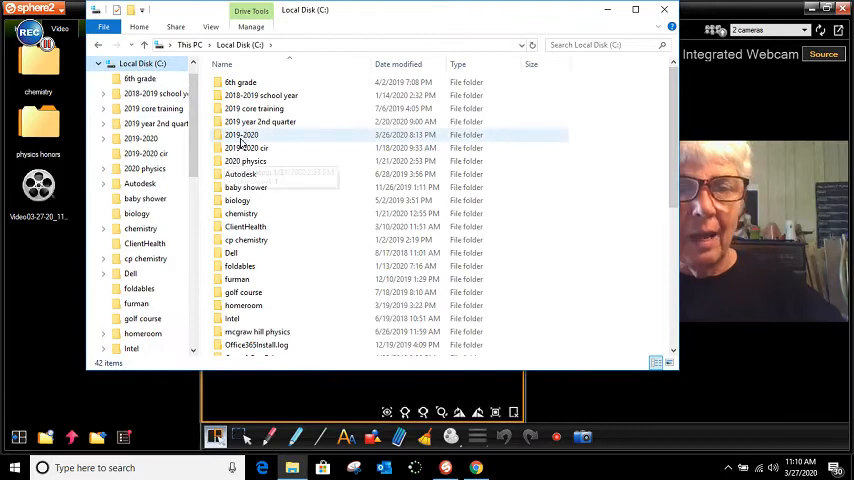
double_click(241, 134)
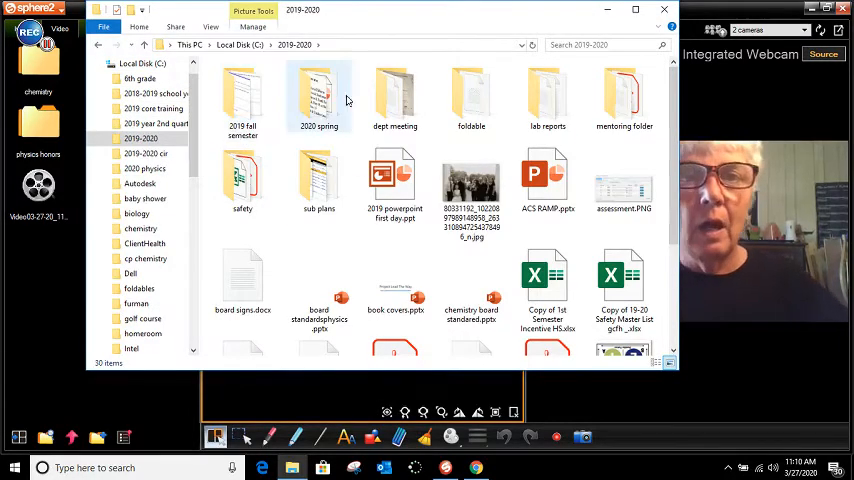
mouse_move(319, 95)
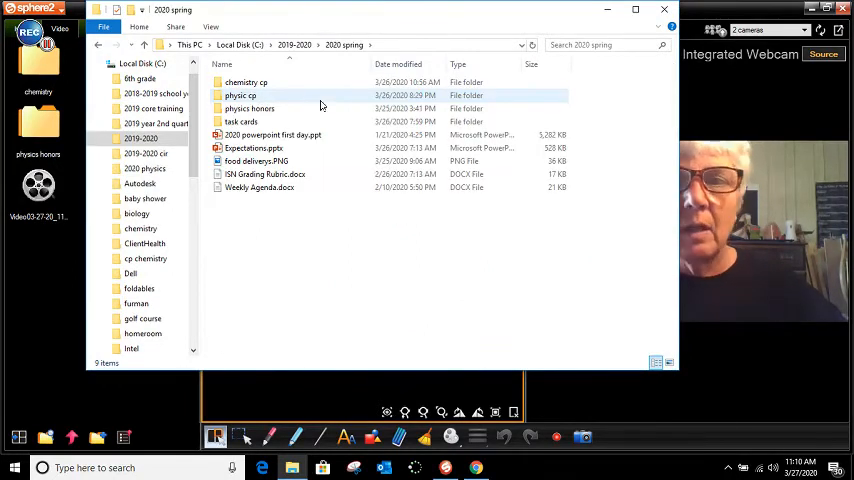
double_click(249, 95)
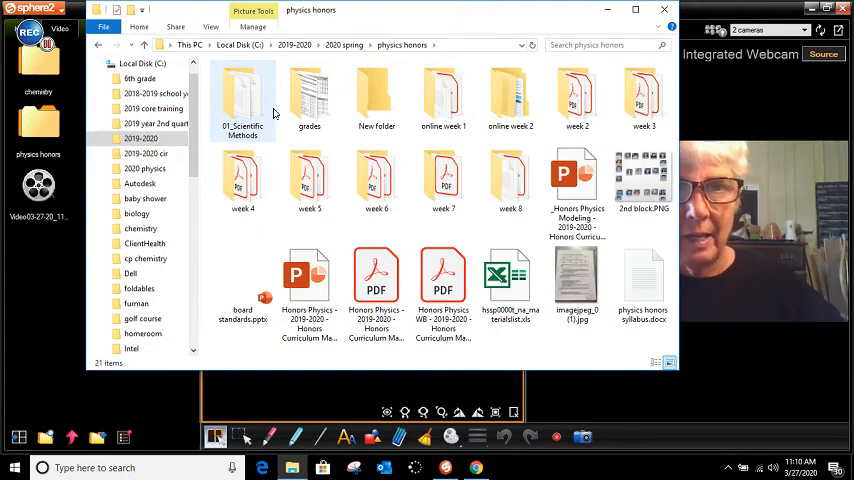
left_click(510, 95)
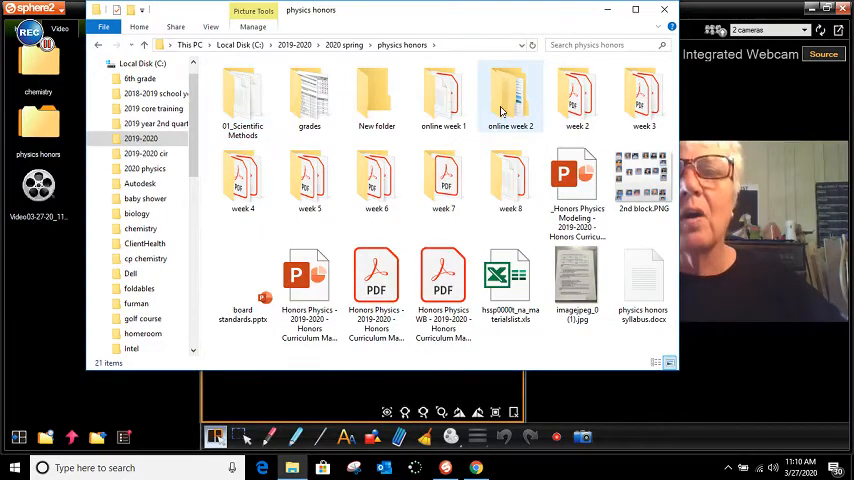
double_click(510, 95)
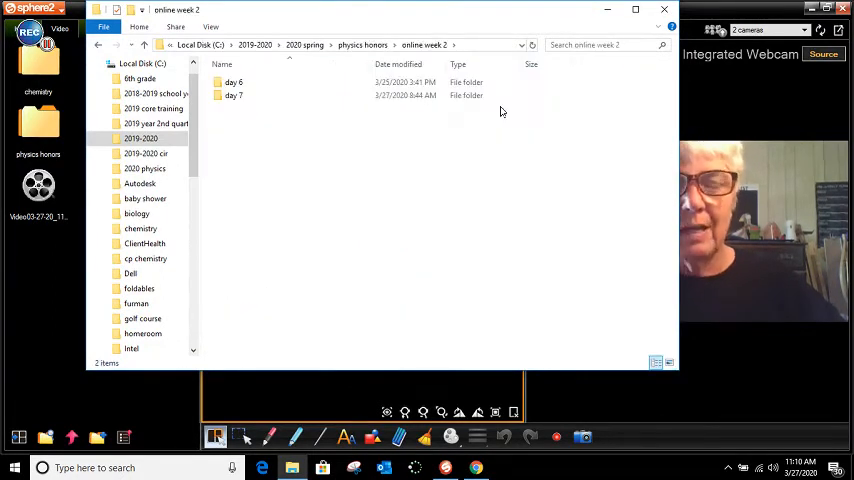
left_click(233, 95)
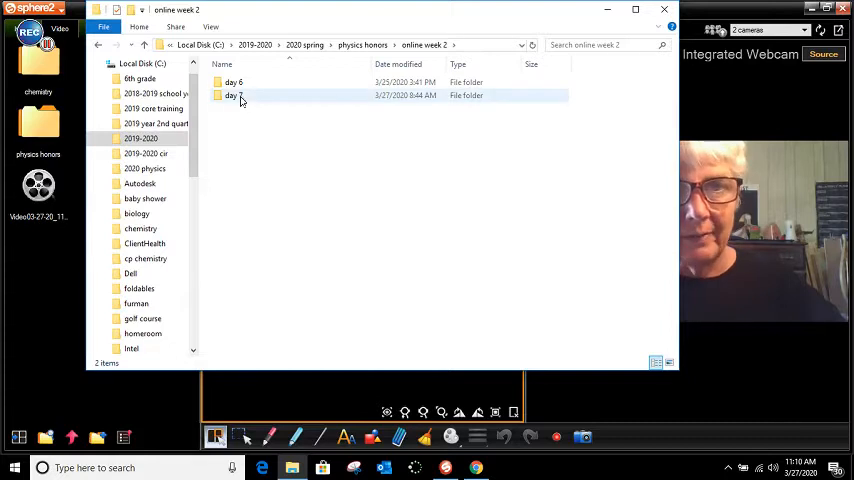
double_click(233, 95)
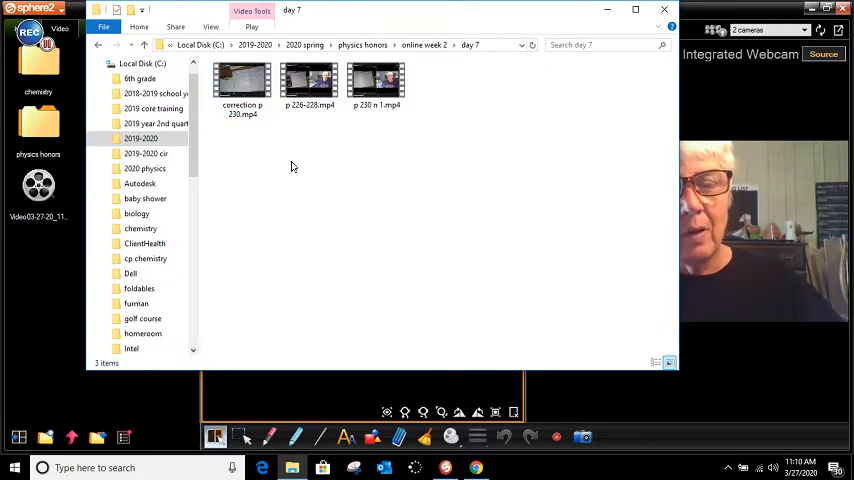
right_click(293, 166)
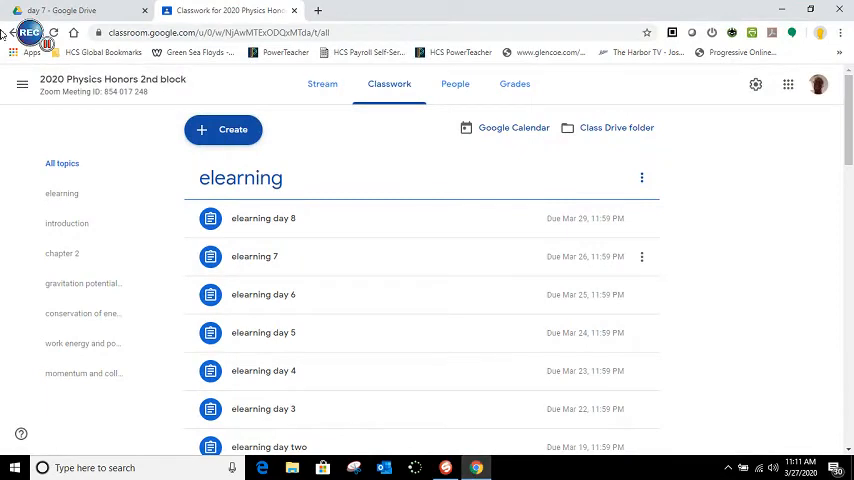
Step: Confirm both uploads finished in the Google Drive day 7 folder, then open a new tab
left_click(60, 10)
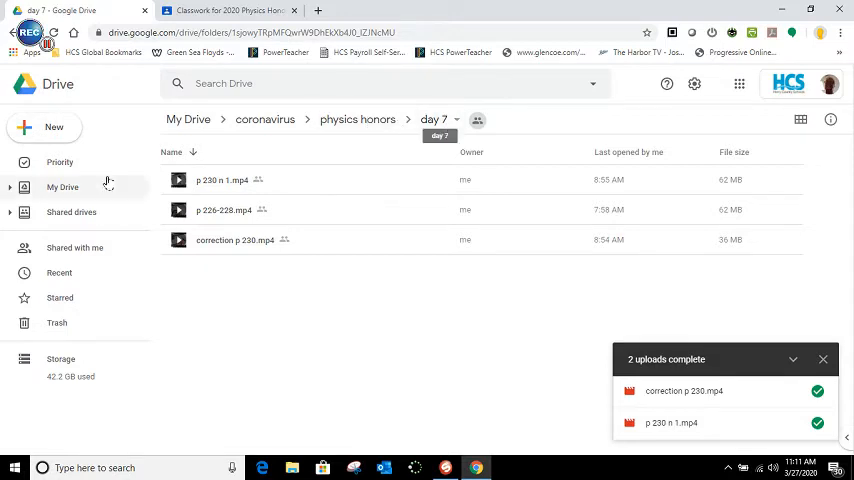
left_click(44, 127)
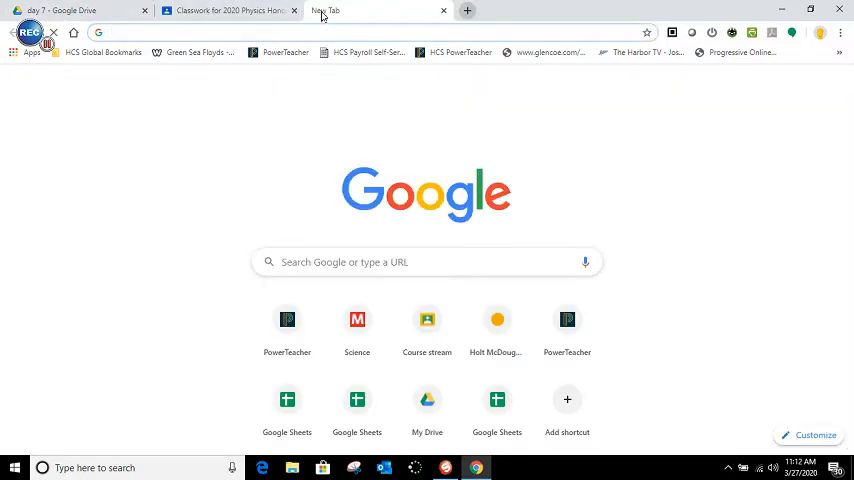
Step: Go to youtube.com, view the channel's uploaded videos, and start a Studio video upload
type("youtube.com")
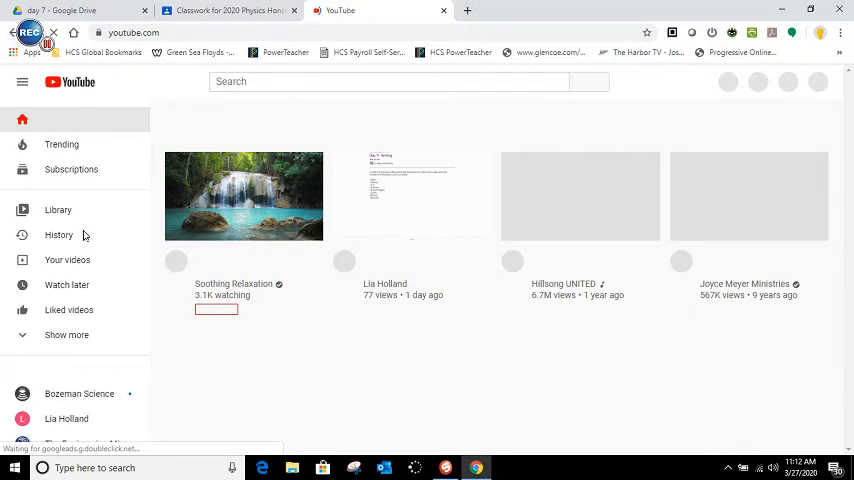
left_click(67, 260)
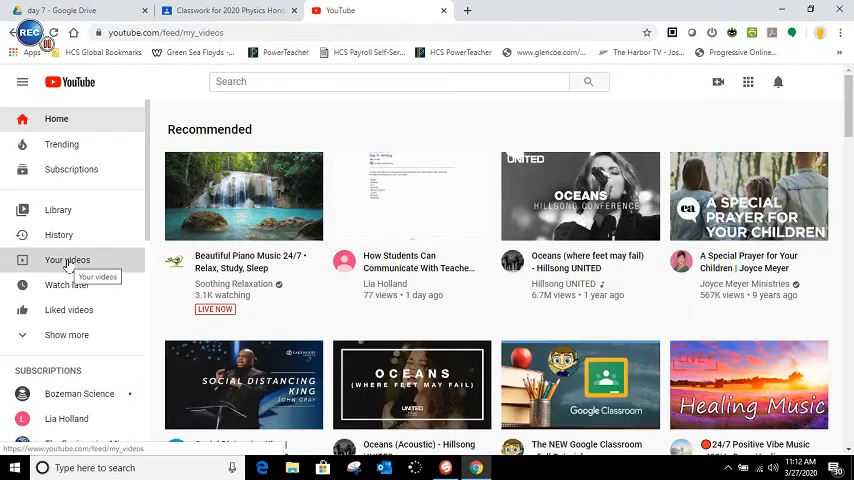
left_click(67, 260)
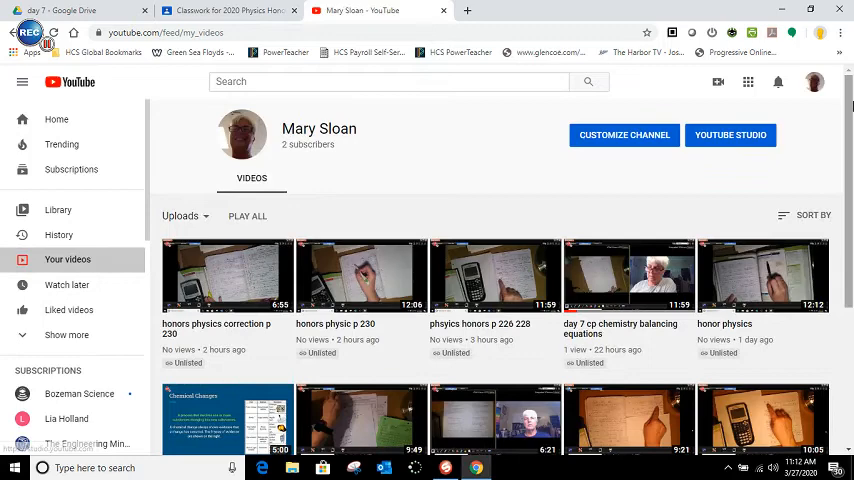
scroll("down", 3)
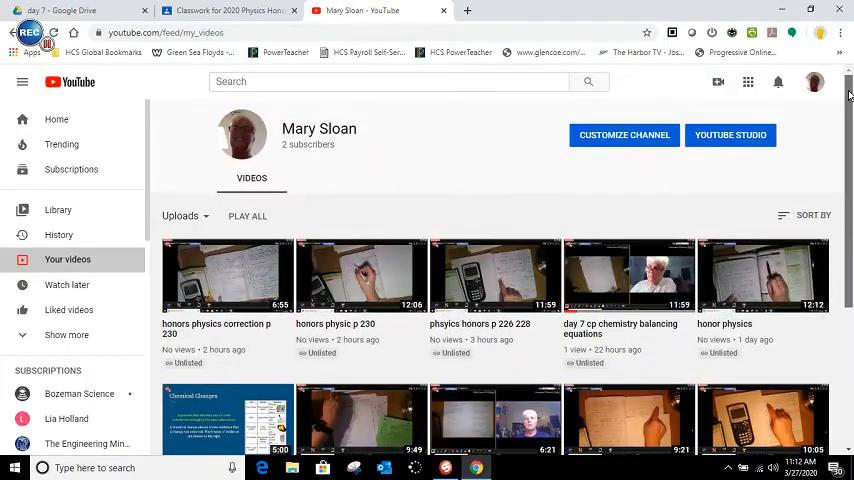
scroll("down", 3)
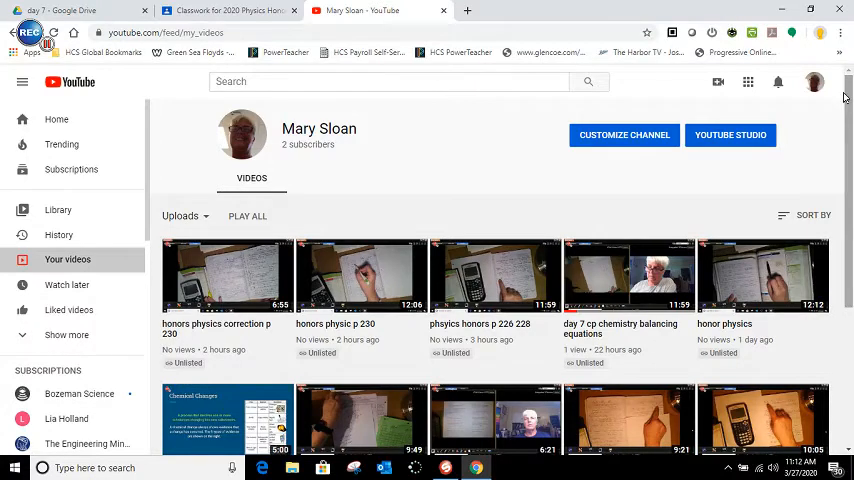
mouse_move(718, 82)
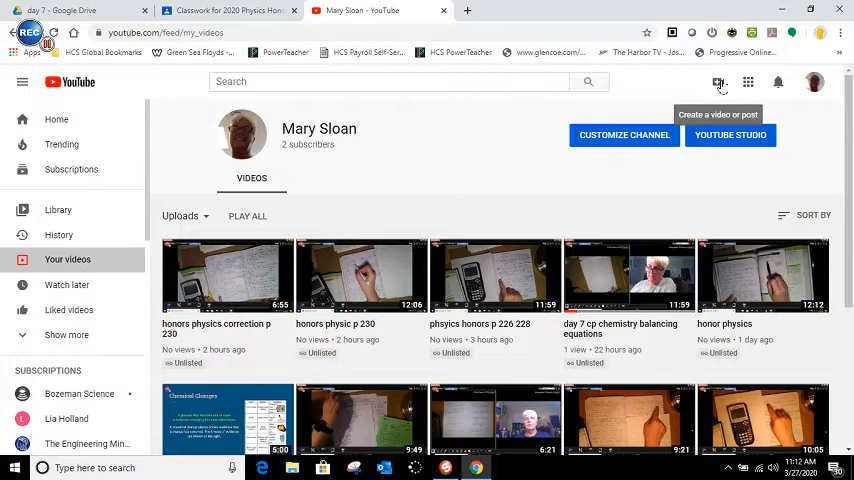
left_click(719, 82)
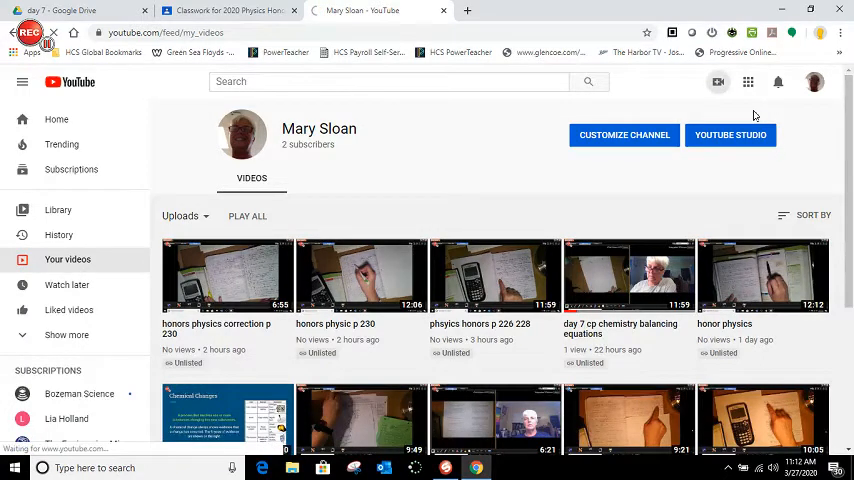
left_click(730, 135)
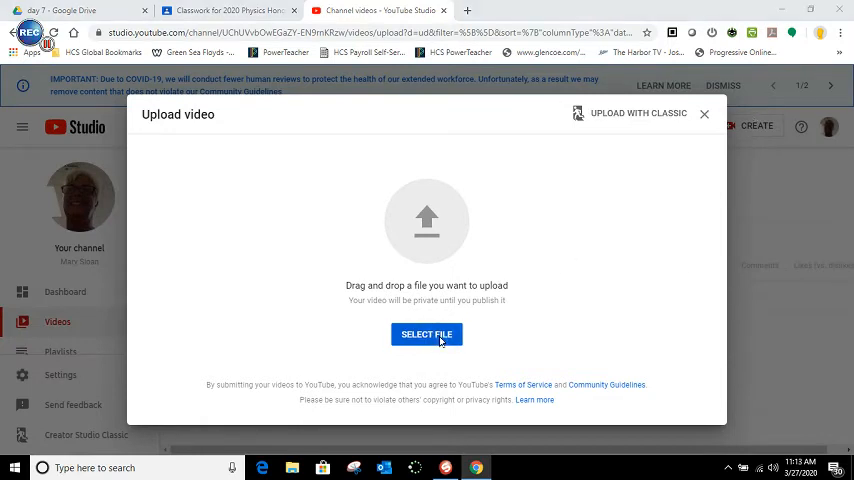
Step: Select p 232 - 239.mp4 from the day 7 folder to begin uploading it
left_click(426, 334)
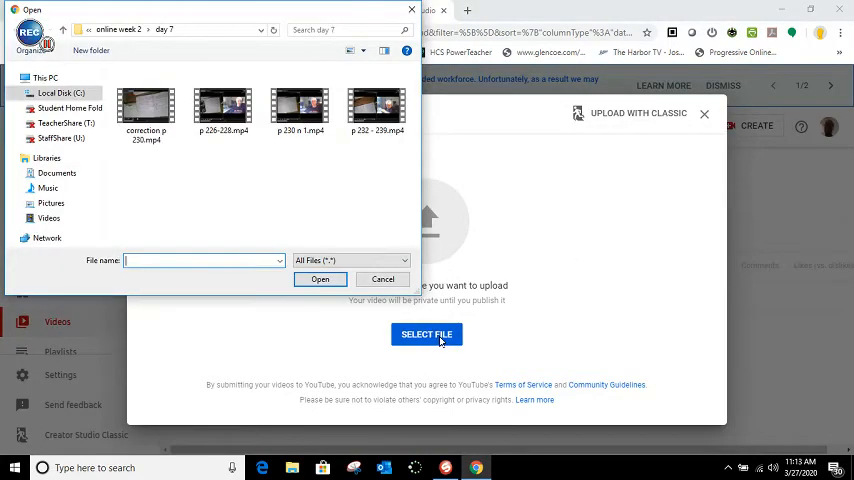
left_click(376, 105)
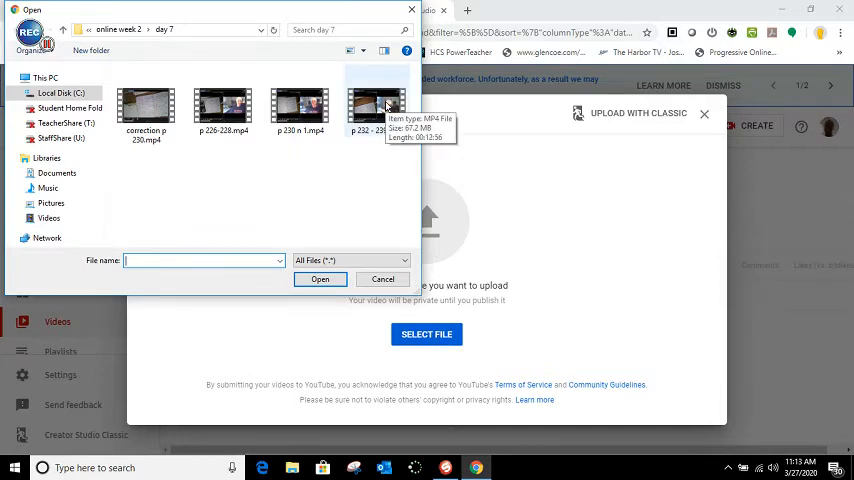
left_click(376, 105)
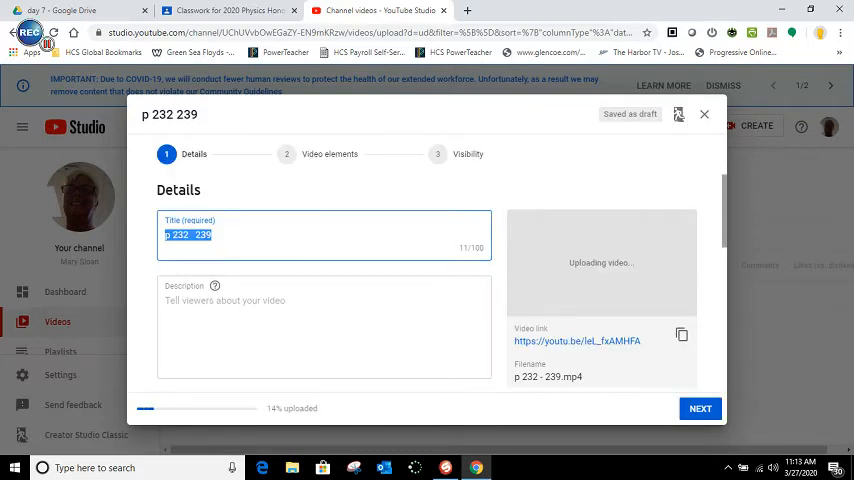
Step: Title the video 'honor physics p 232 239' and move 'newton law of universal gravity' into the description
type("honor physics")
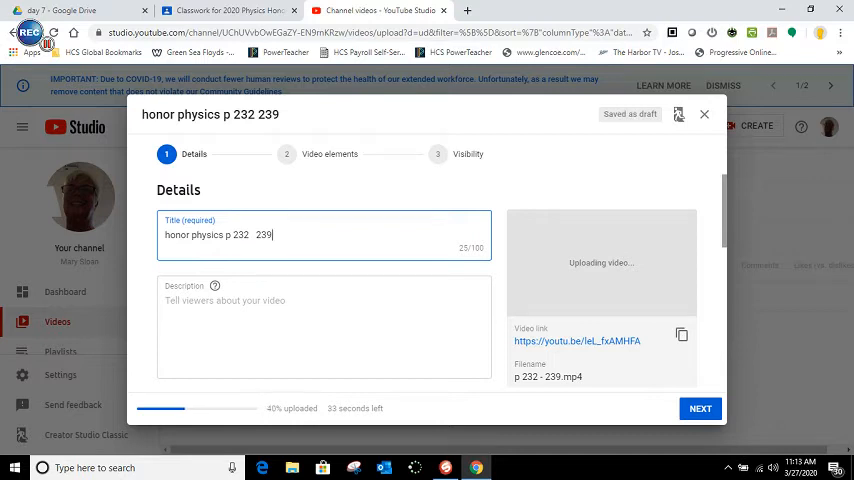
type("newton law of u")
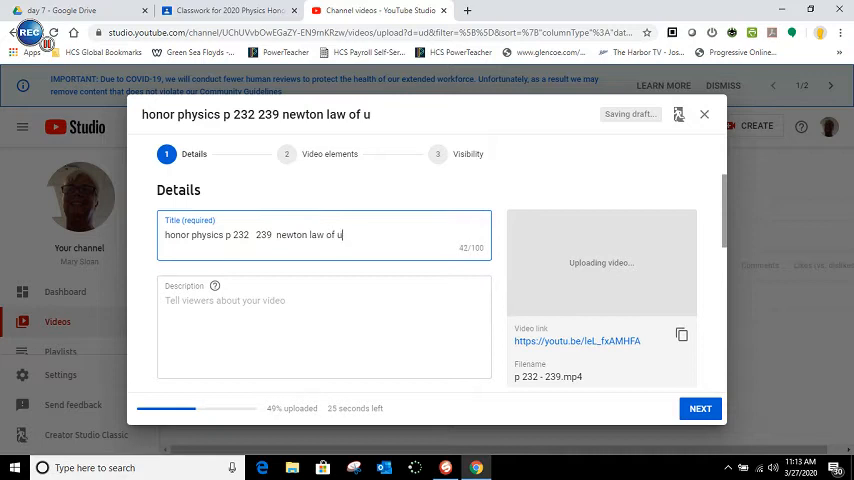
type("niversal")
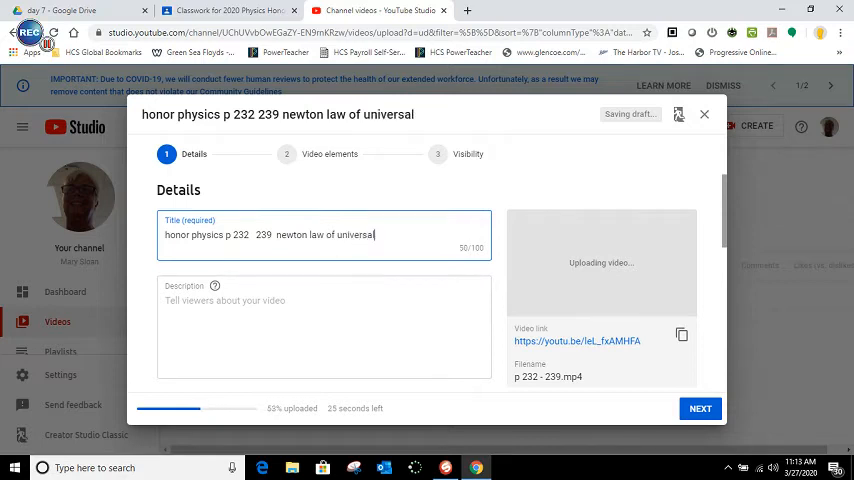
type("gravity")
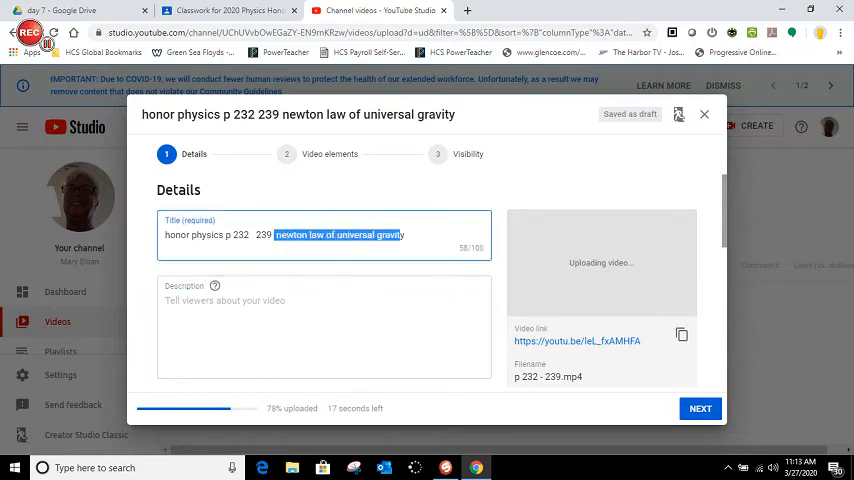
right_click(340, 234)
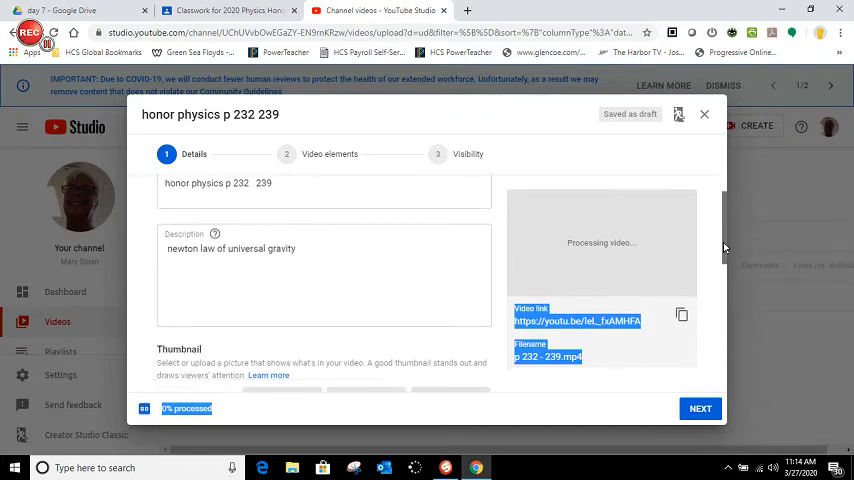
Step: Set the Audience option to 'Yes, it's made for kids' and scroll to the language section
scroll("down", 3)
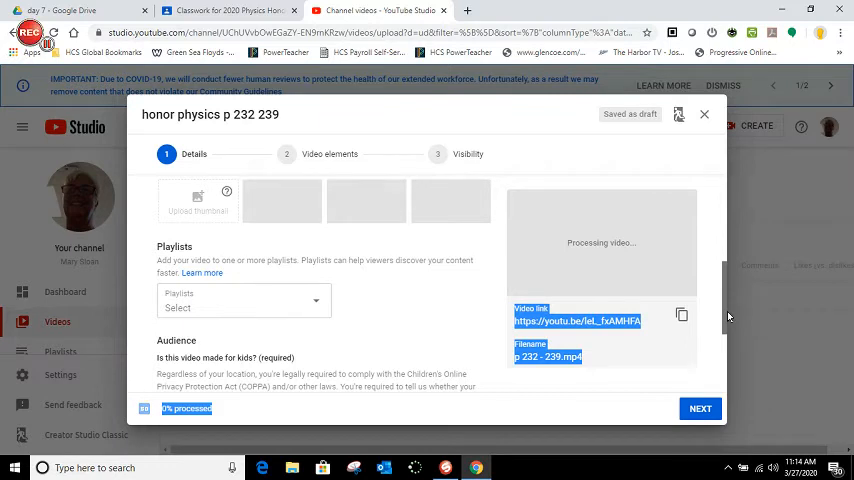
scroll("down", 3)
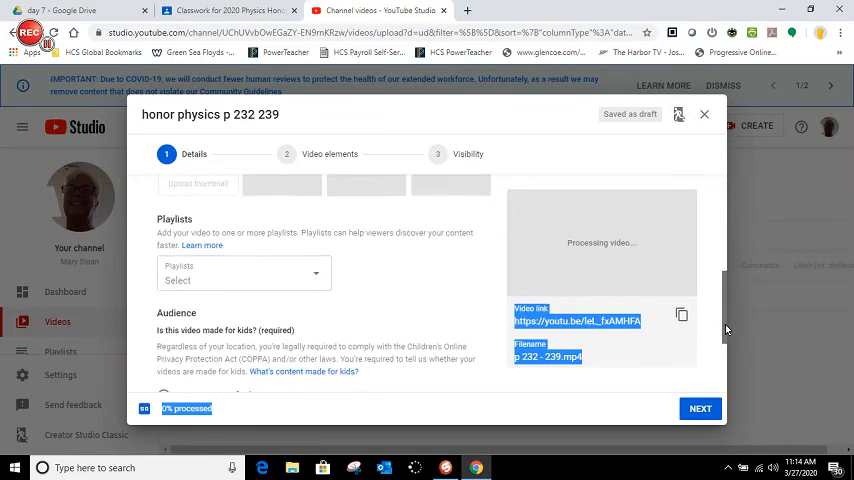
scroll("down", 3)
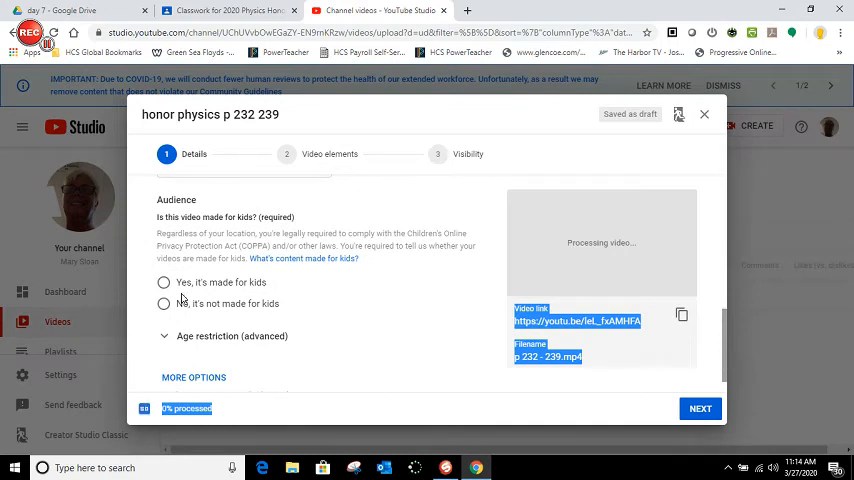
left_click(164, 282)
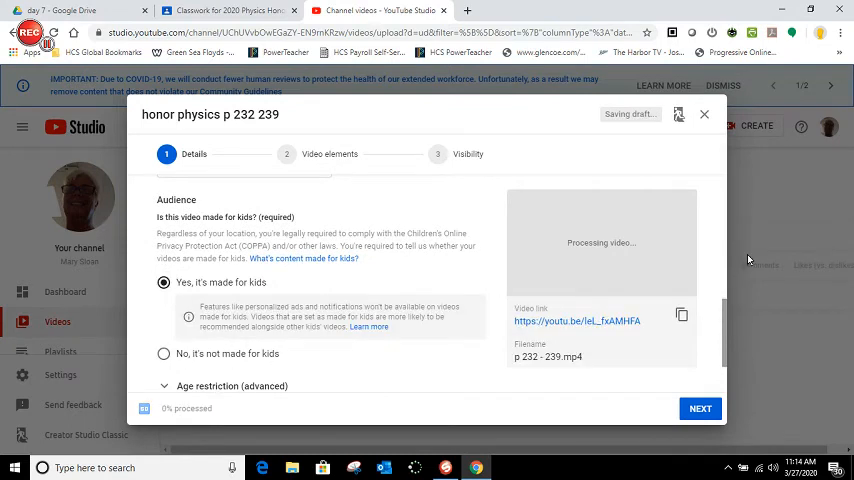
scroll("down", 3)
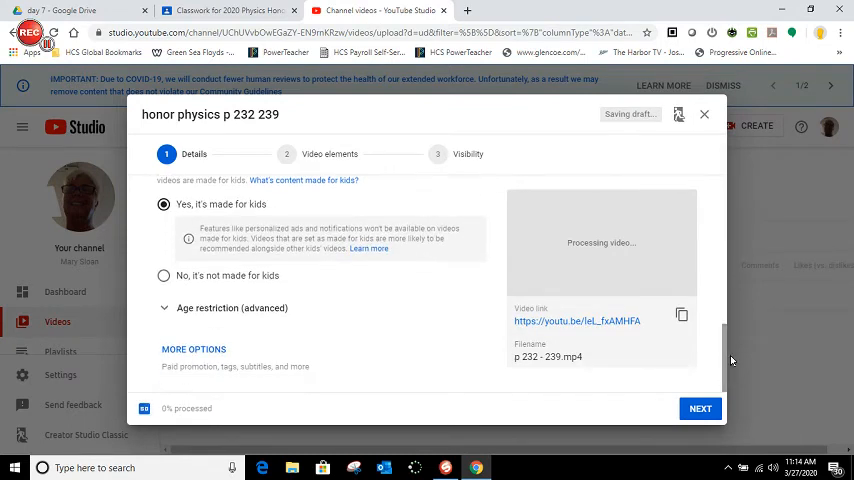
scroll("down", 3)
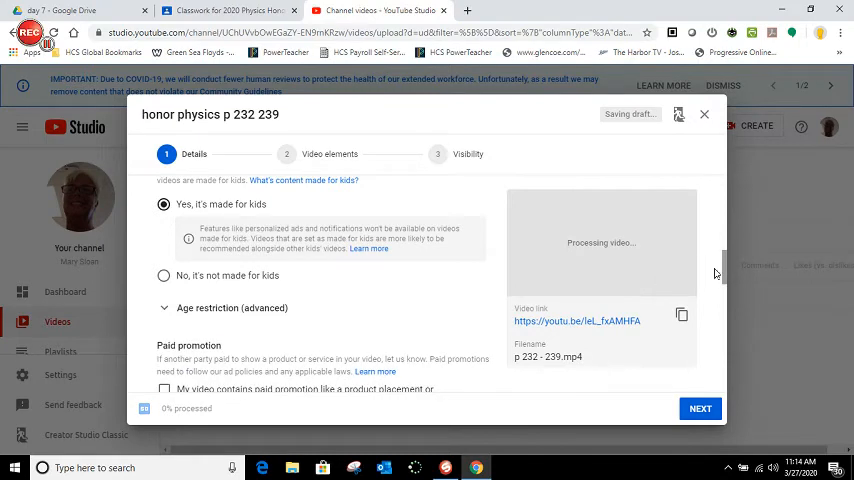
scroll("down", 3)
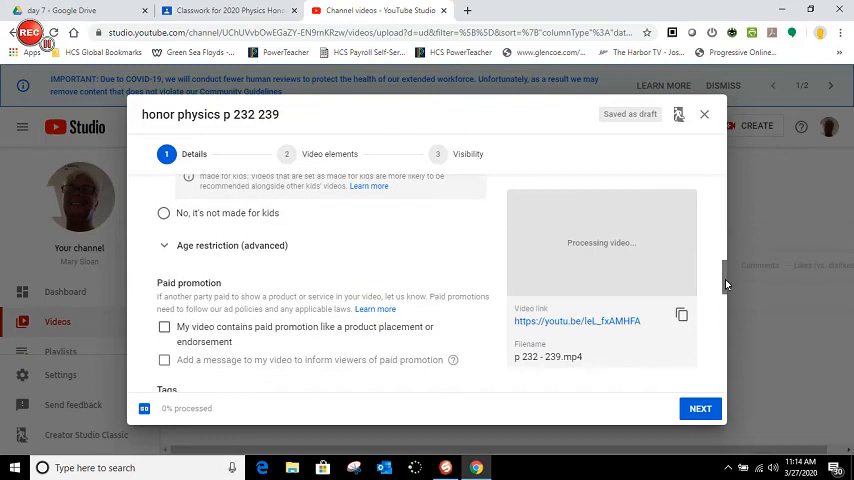
scroll("down", 3)
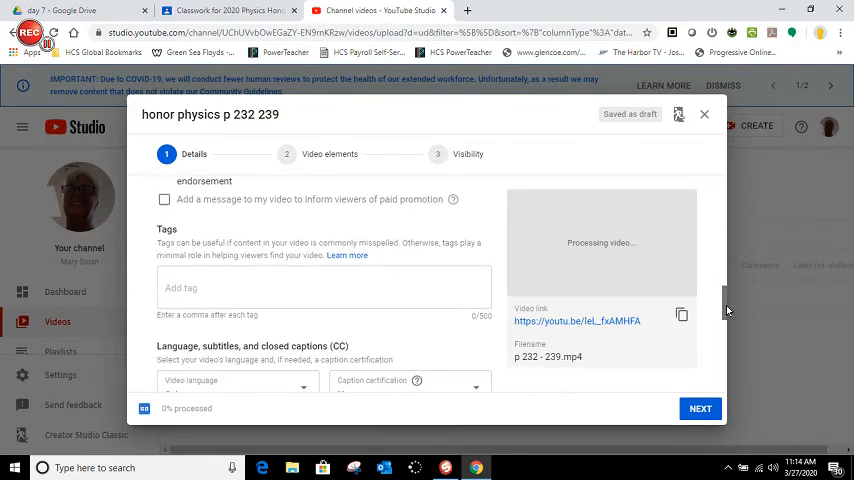
scroll("down", 3)
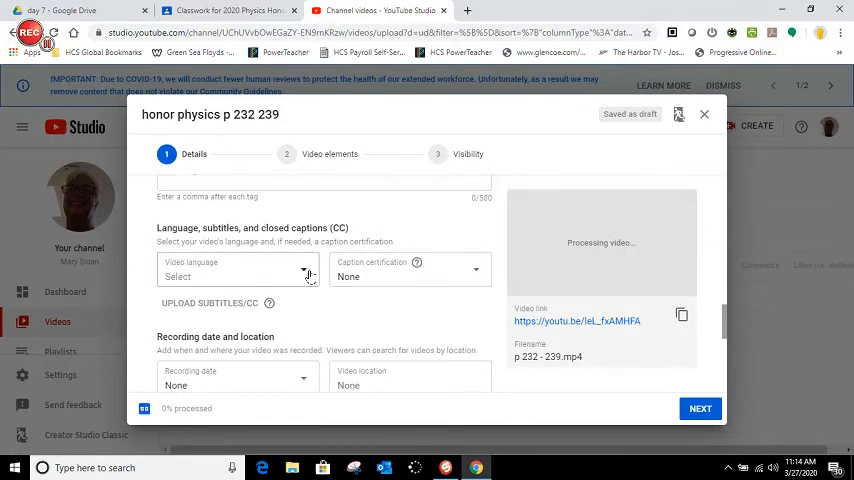
left_click(237, 276)
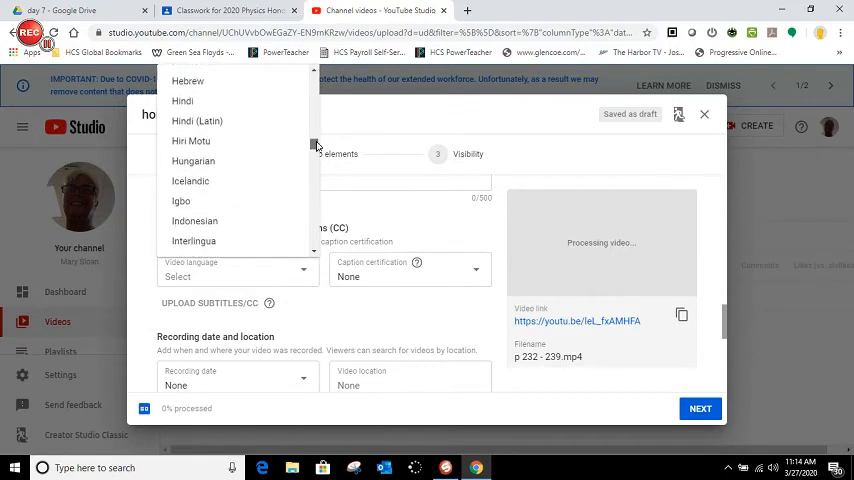
scroll("down", 3)
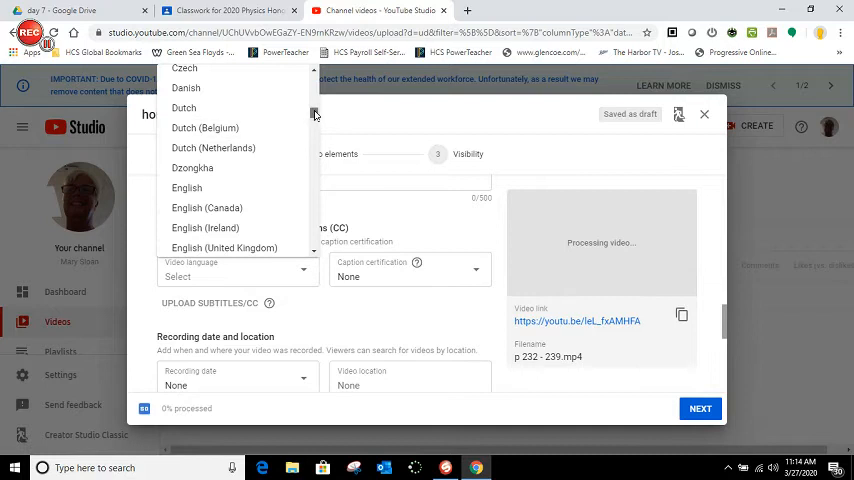
scroll("down", 3)
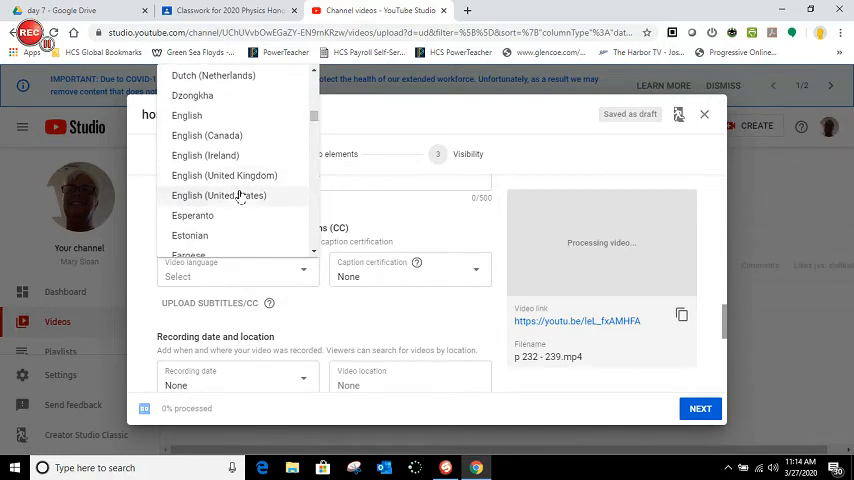
left_click(218, 195)
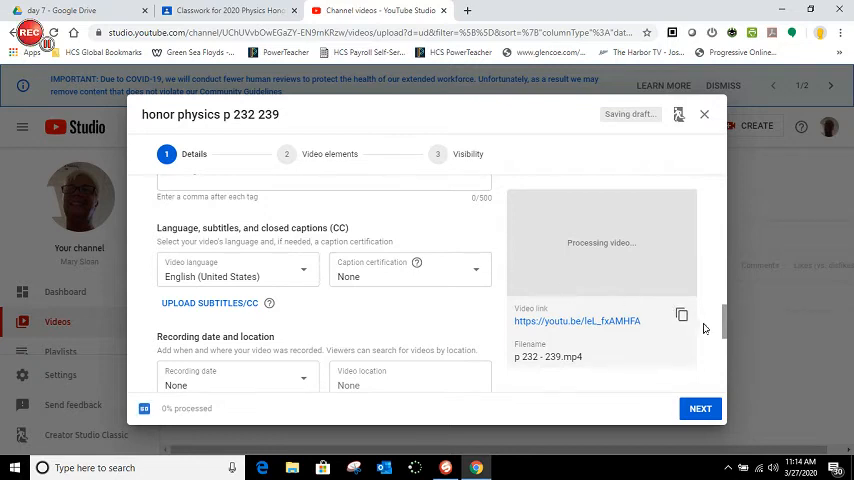
scroll("down", 3)
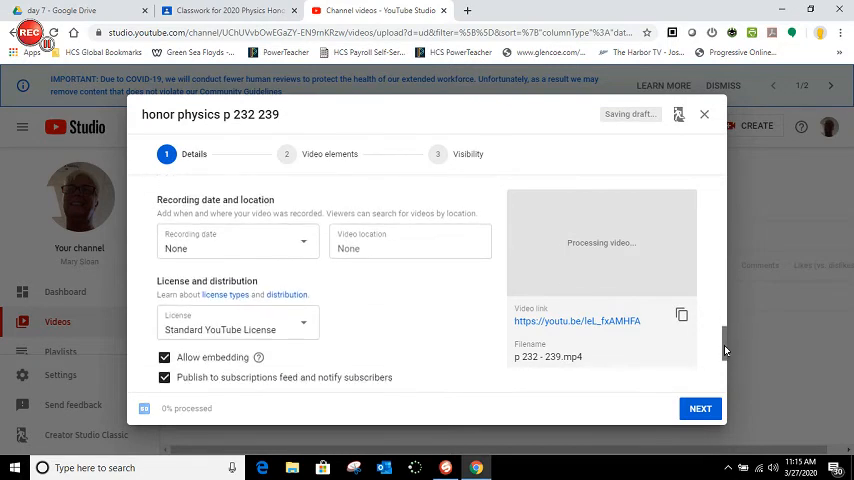
scroll("down", 3)
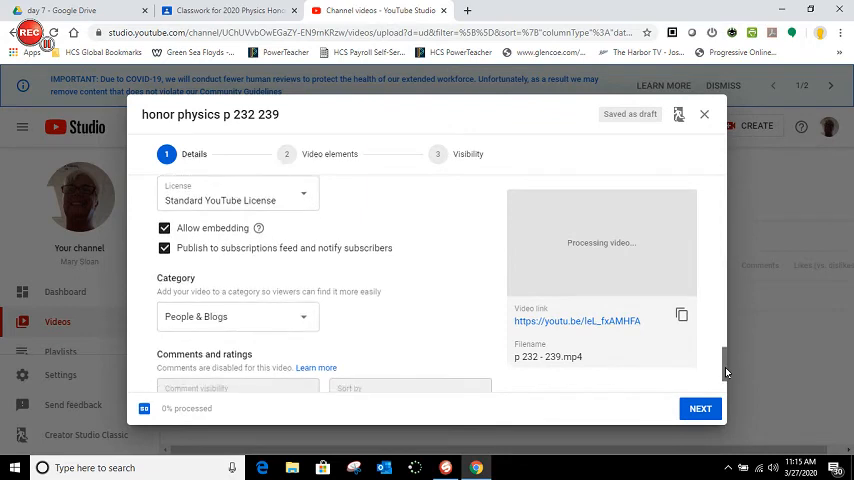
scroll("down", 3)
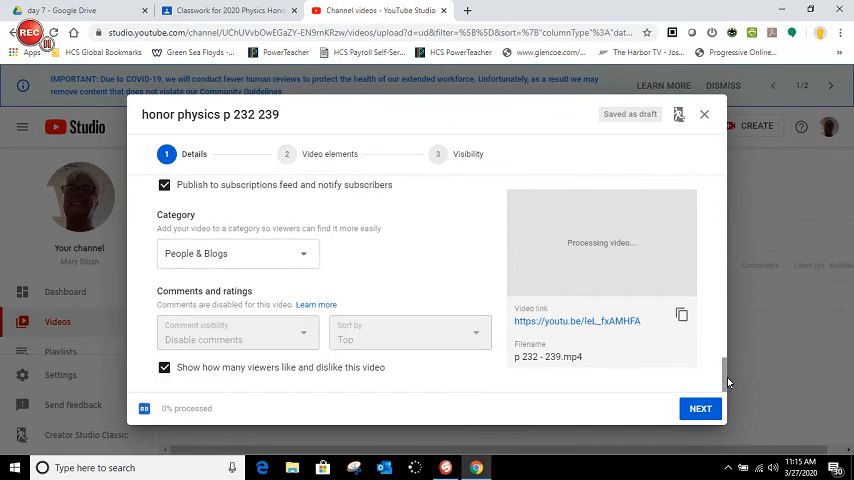
mouse_move(530, 446)
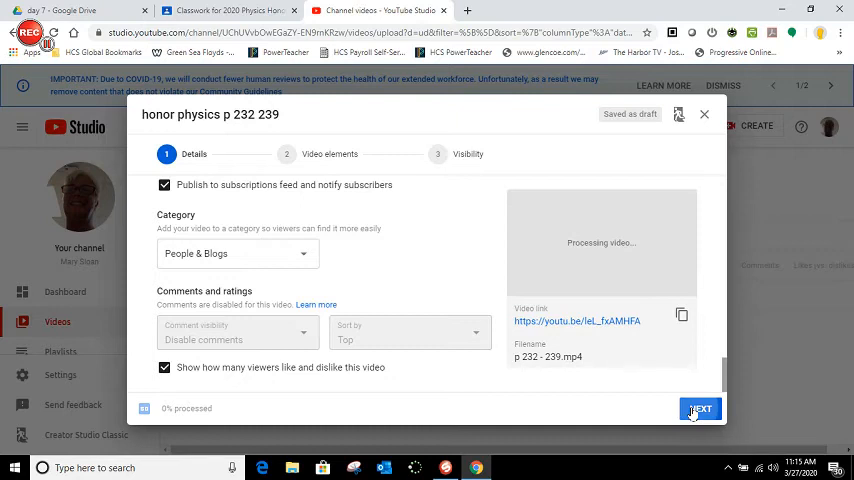
Step: Advance to the Visibility step, choose Unlisted, and review the pre-publish checks
left_click(700, 408)
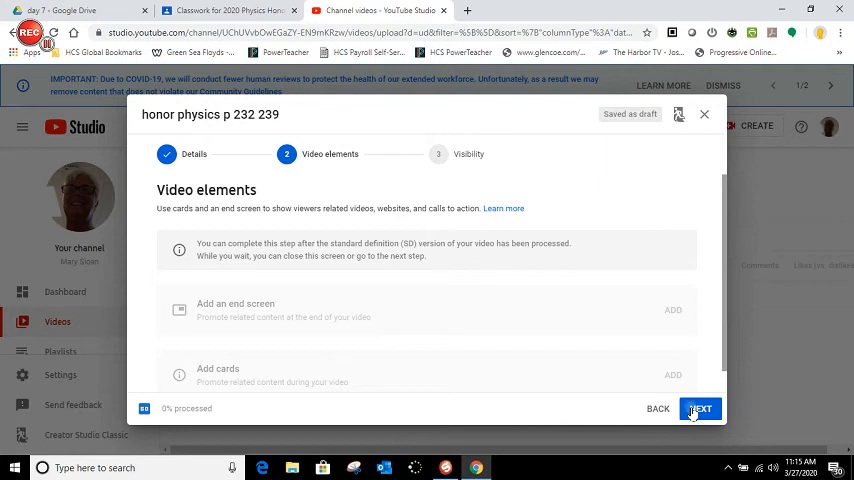
left_click(699, 408)
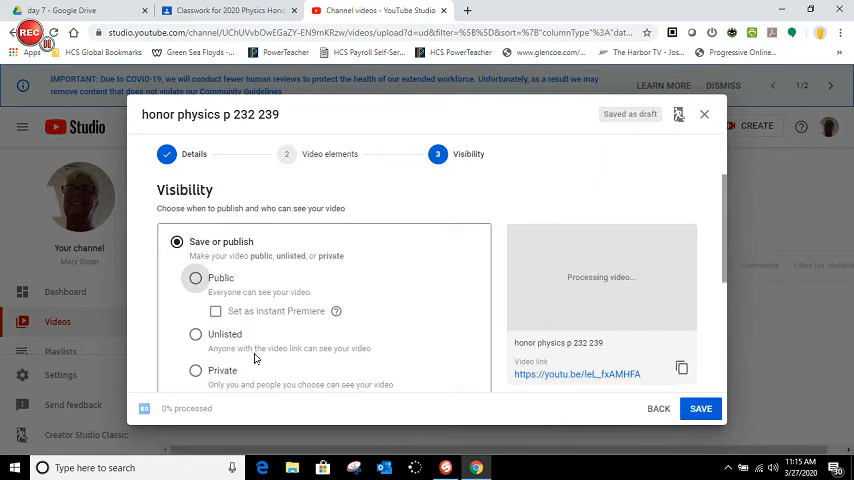
left_click(195, 334)
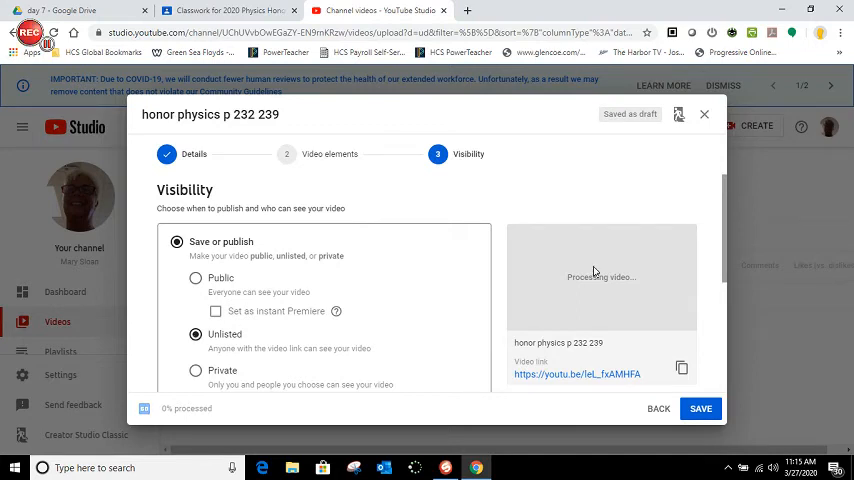
scroll("down", 3)
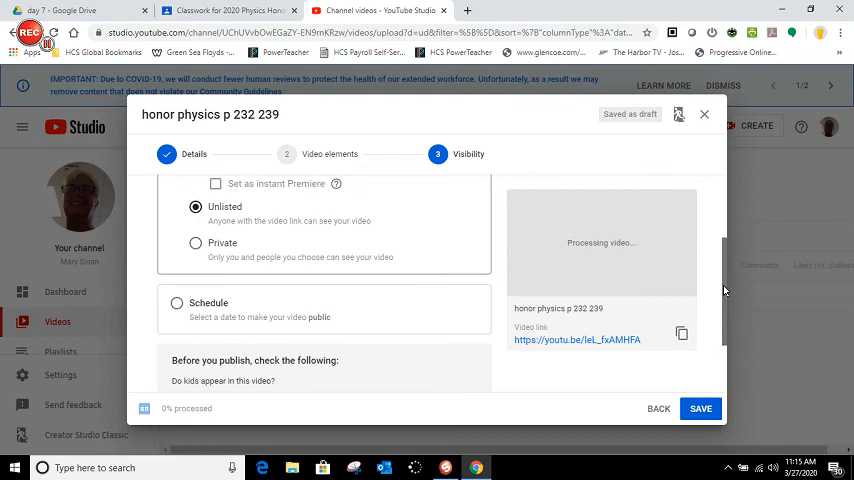
scroll("down", 3)
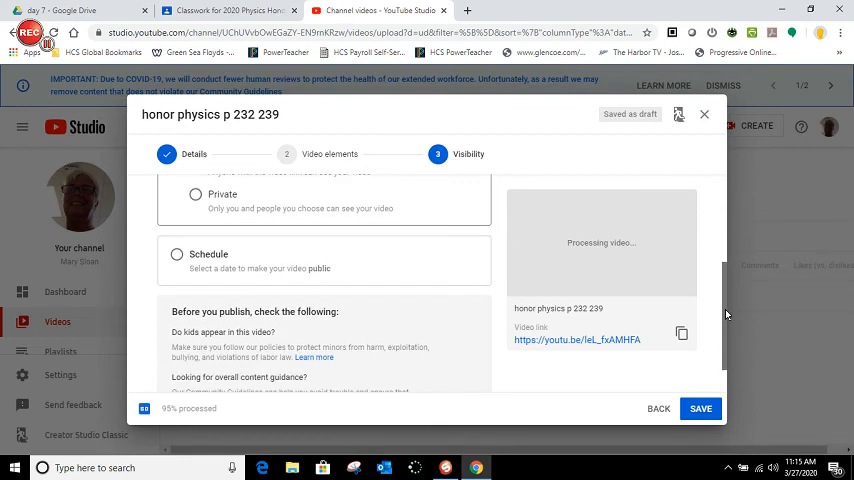
scroll("down", 3)
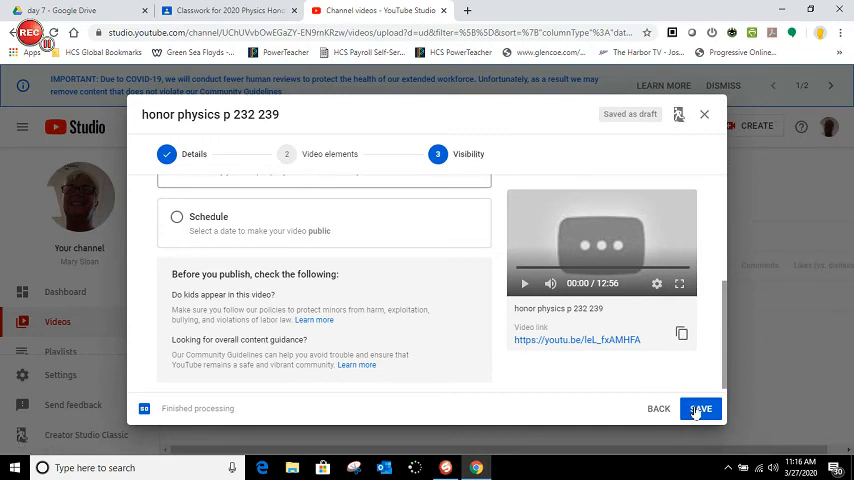
Step: Save to publish the unlisted video and dismiss the Video published dialog
left_click(701, 408)
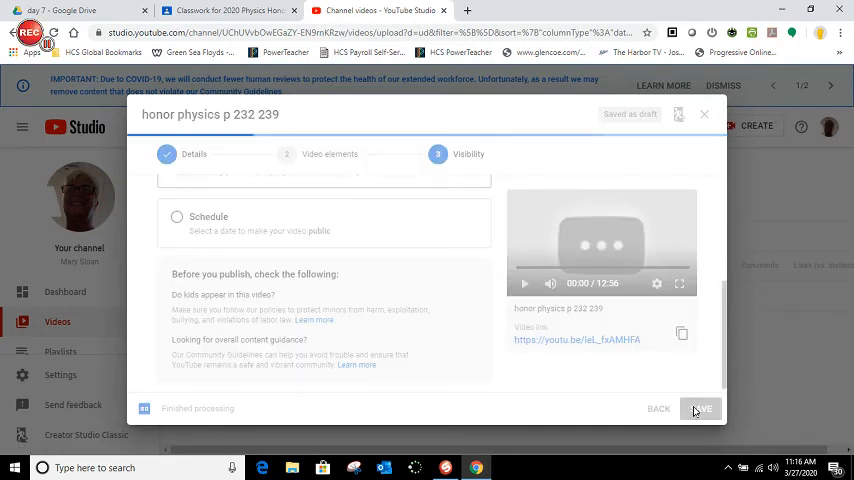
left_click(700, 408)
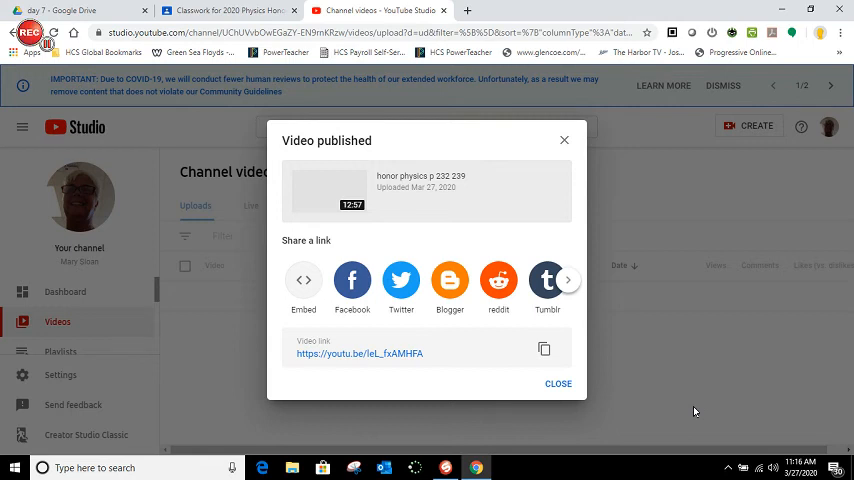
mouse_move(544, 348)
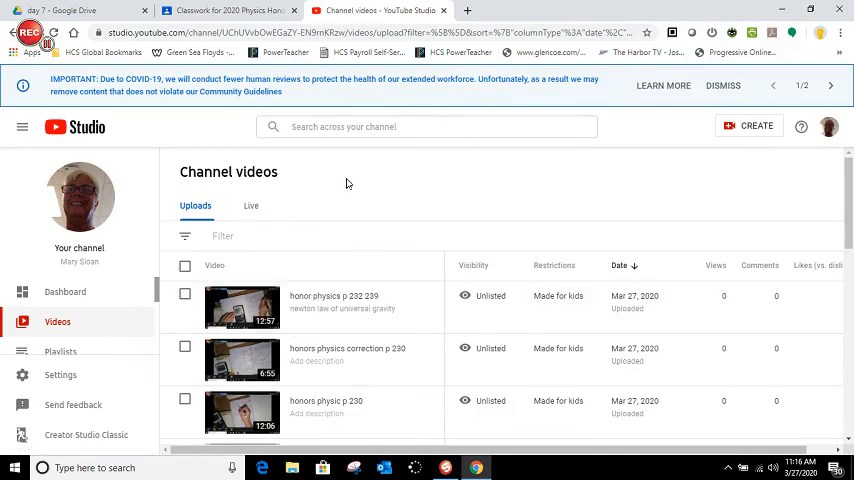
Step: Return to the Classroom classwork page and choose Edit on elearning day 8
left_click(220, 10)
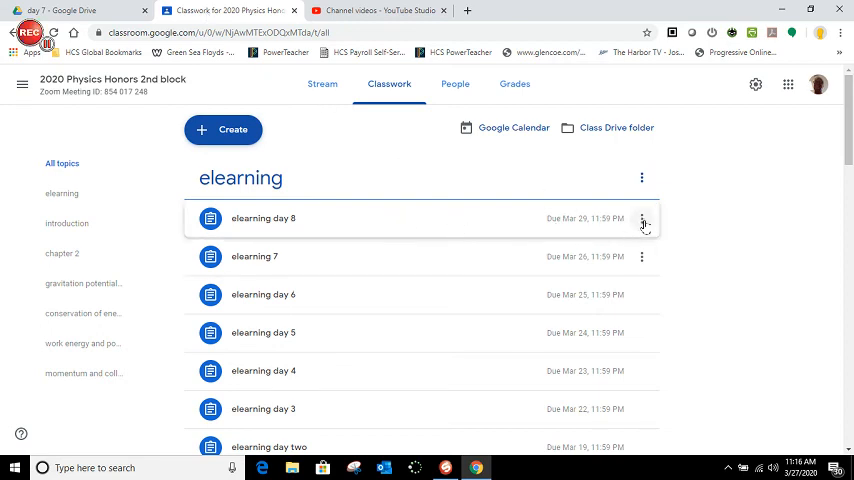
left_click(642, 218)
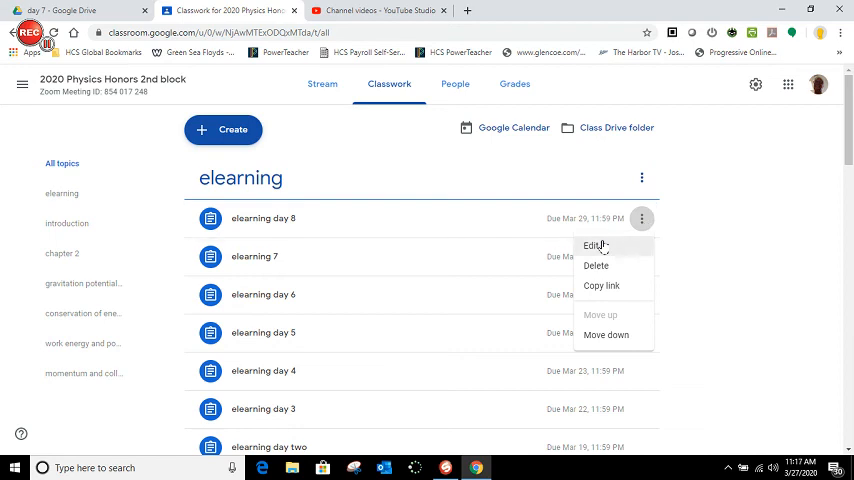
left_click(593, 246)
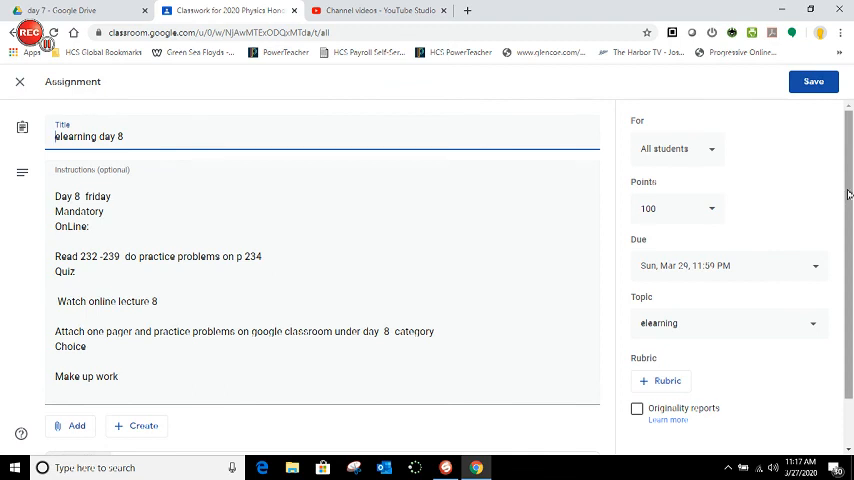
Step: Attach the YouTube lesson video by its pasted link to the day 8 assignment and save
scroll("down", 3)
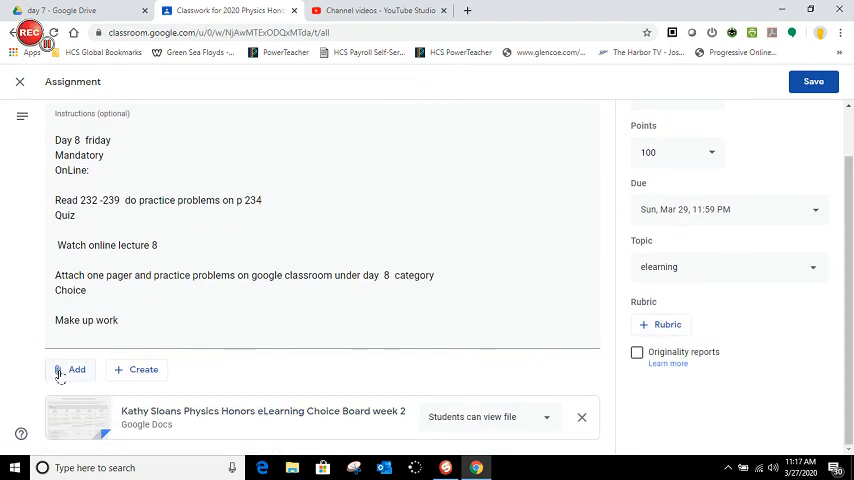
left_click(70, 369)
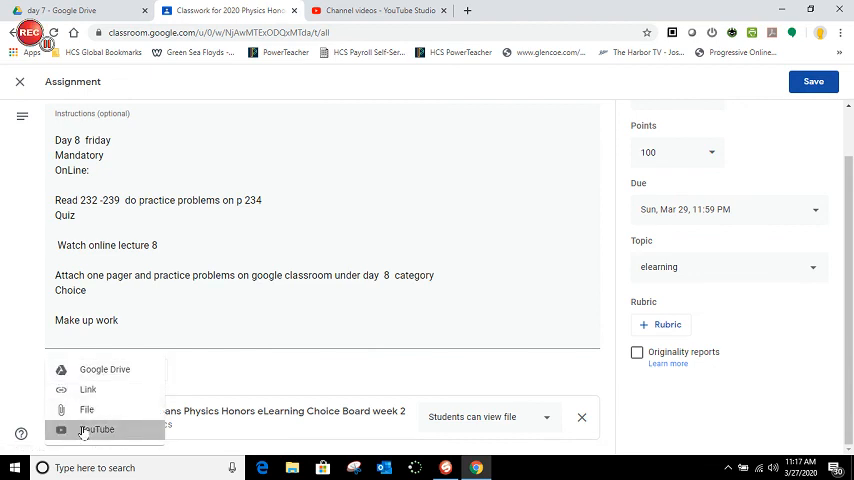
left_click(97, 429)
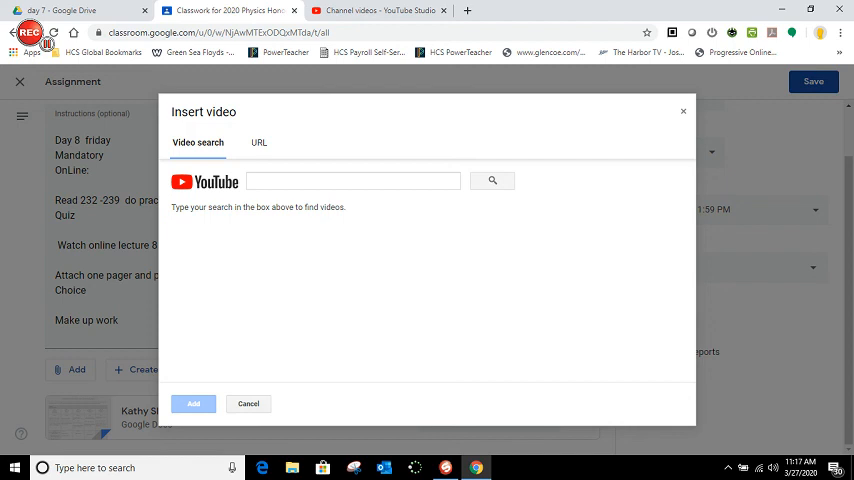
right_click(353, 181)
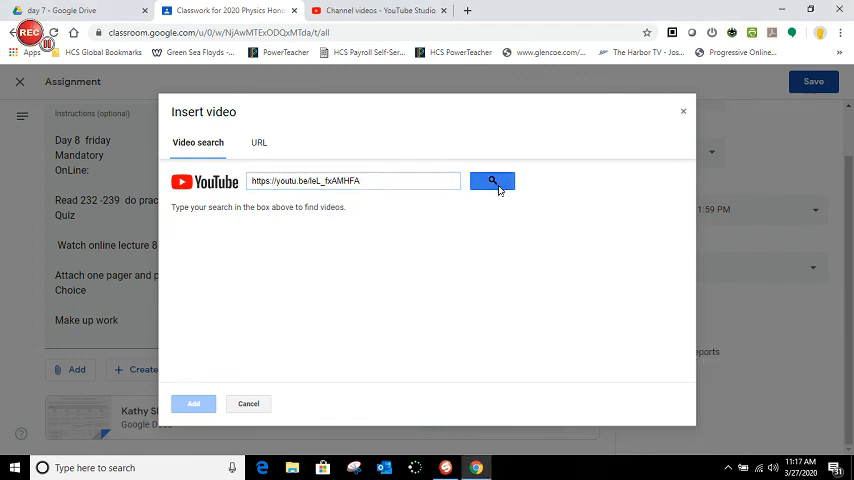
left_click(491, 181)
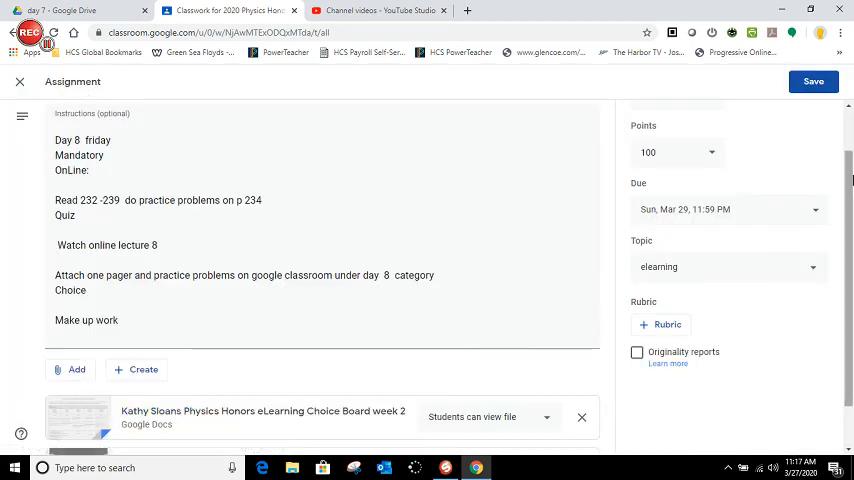
left_click(813, 81)
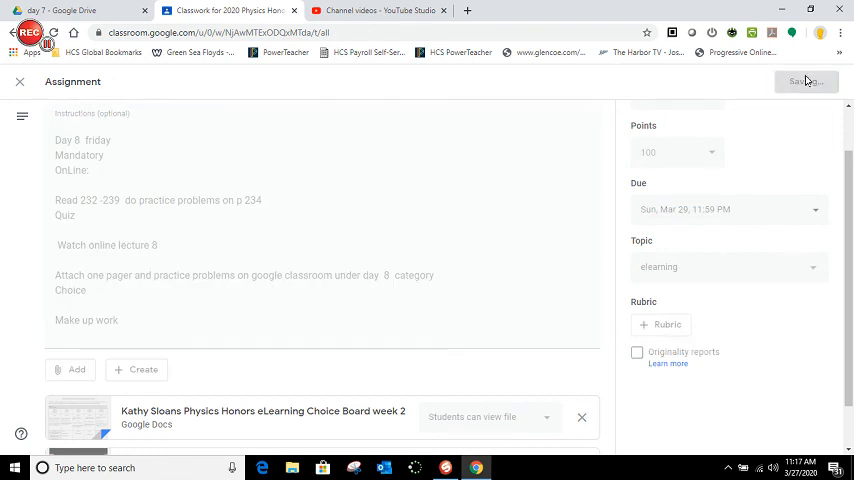
left_click(806, 81)
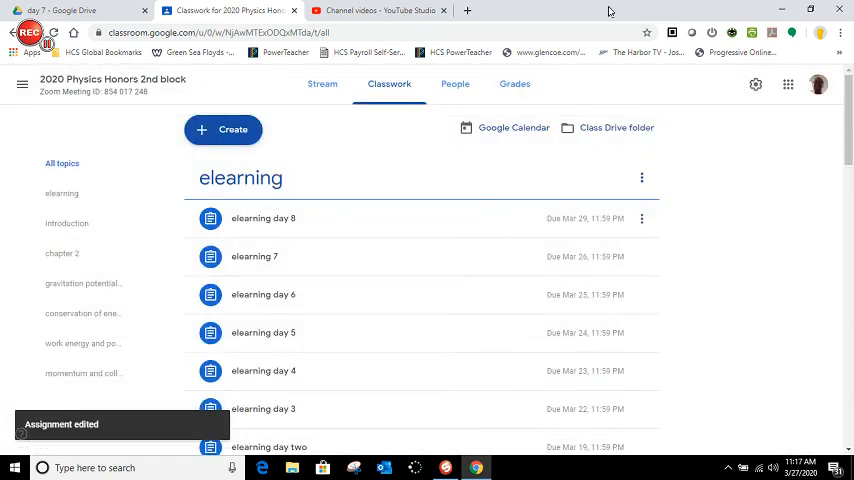